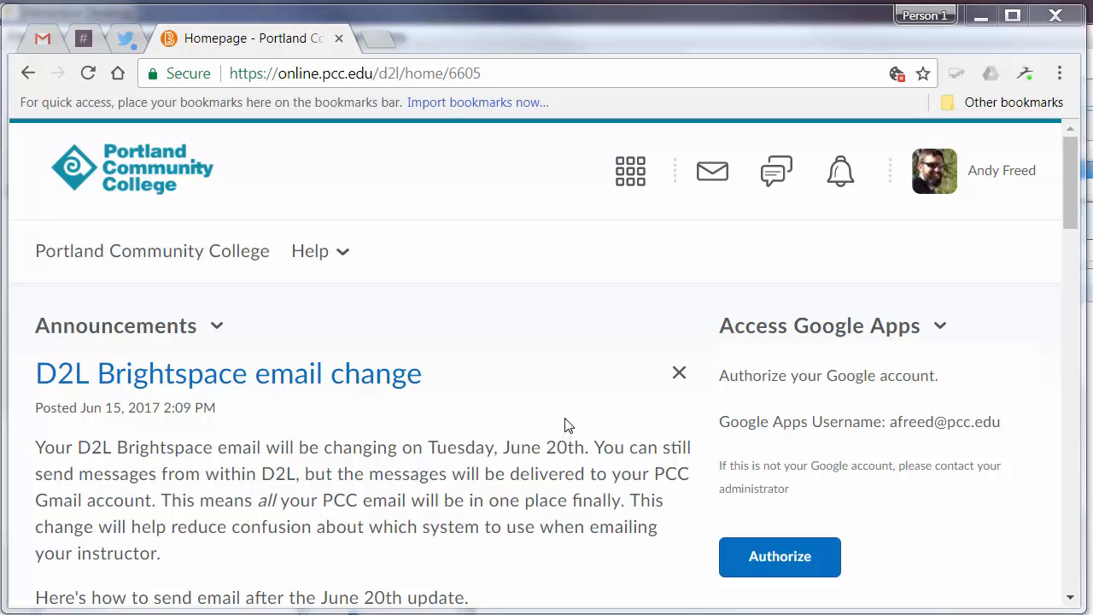
{"action": "mouse_move", "coordinate": [564, 424]}
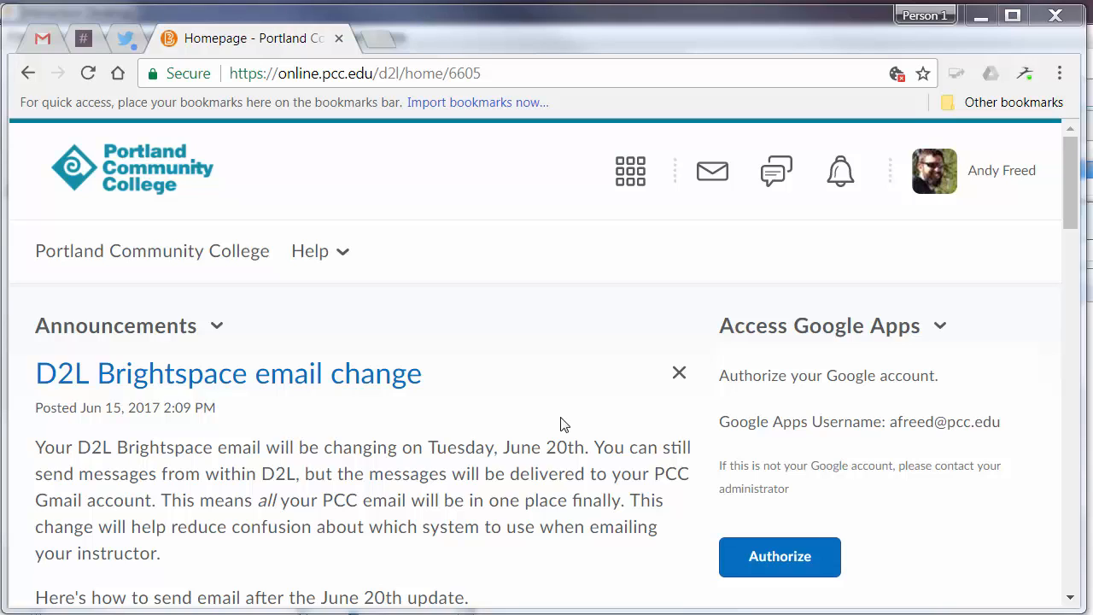
{"action": "mouse_move", "coordinate": [551, 422]}
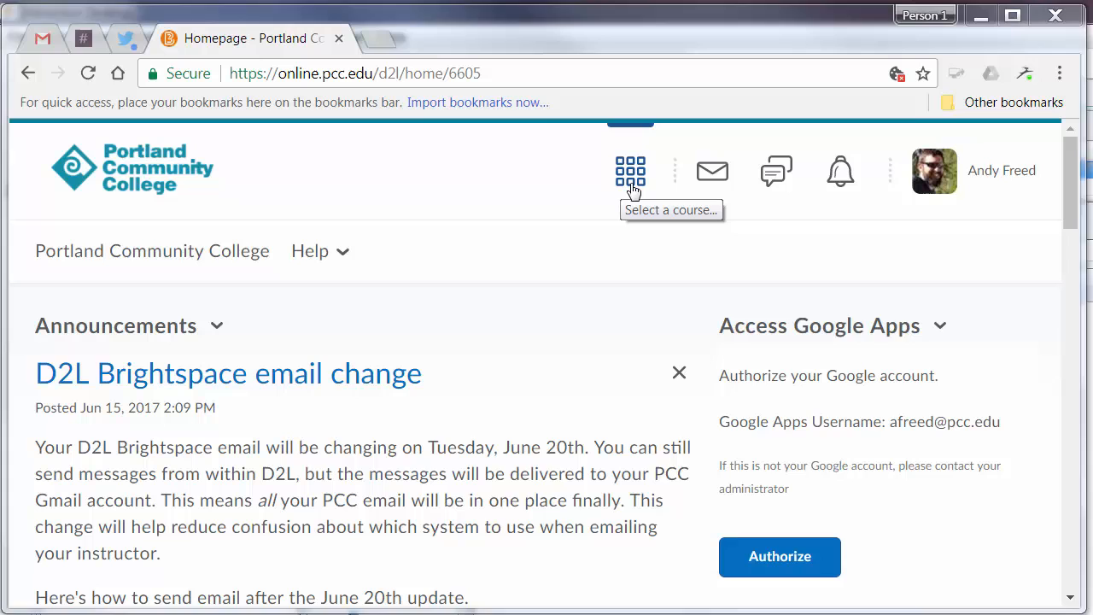
Step: Tour the navbar: view the update alerts and the account options, then close the account menu
{"action": "left_click", "coordinate": [631, 170]}
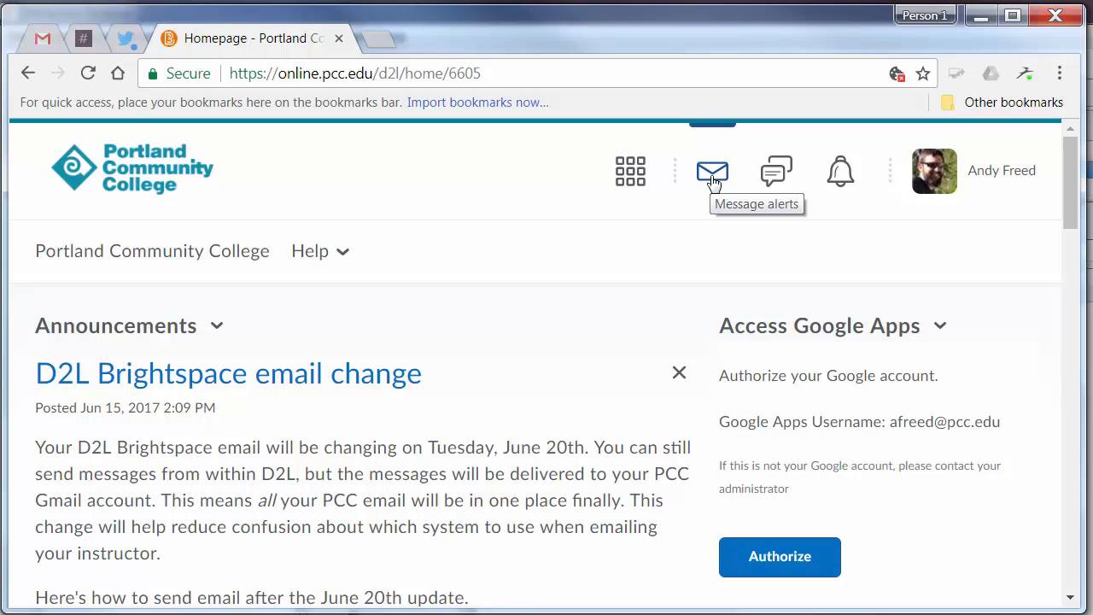
{"action": "mouse_move", "coordinate": [776, 171]}
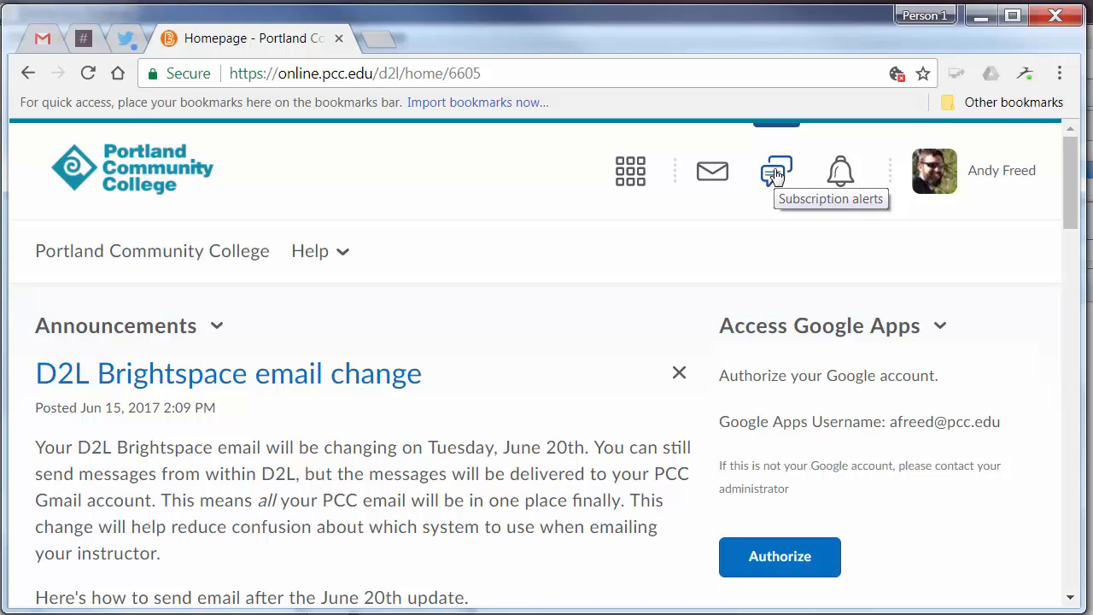
{"action": "mouse_move", "coordinate": [840, 170]}
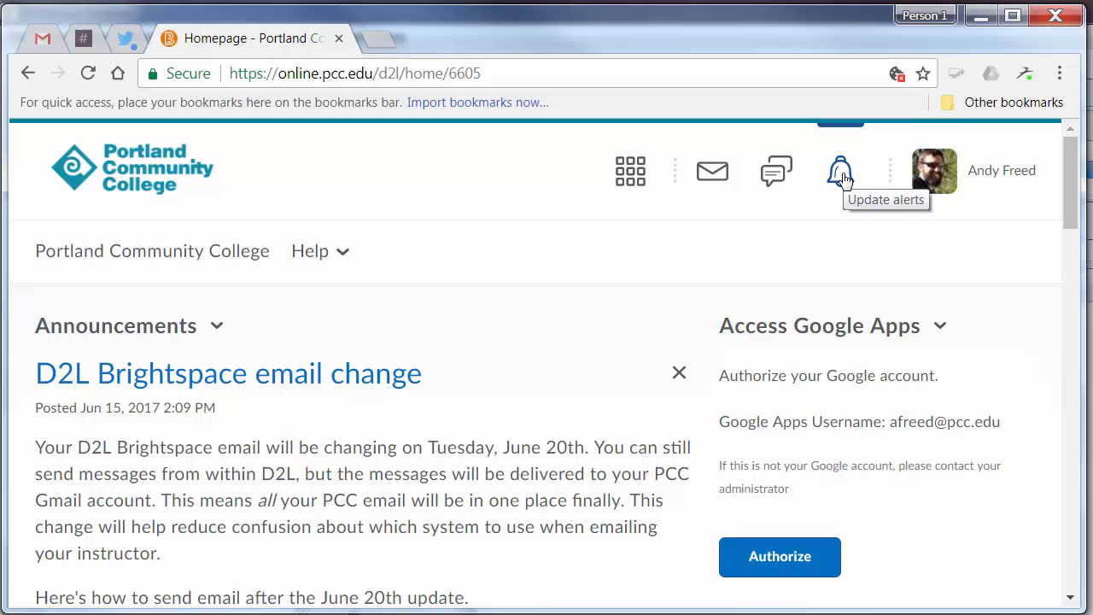
{"action": "left_click", "coordinate": [839, 170]}
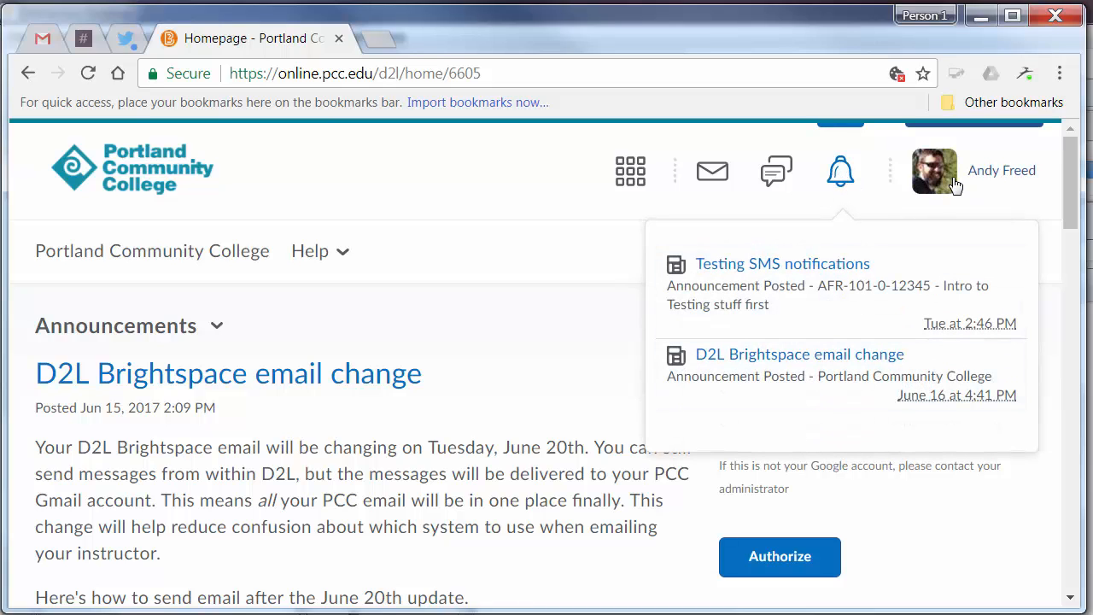
{"action": "left_click", "coordinate": [1002, 170]}
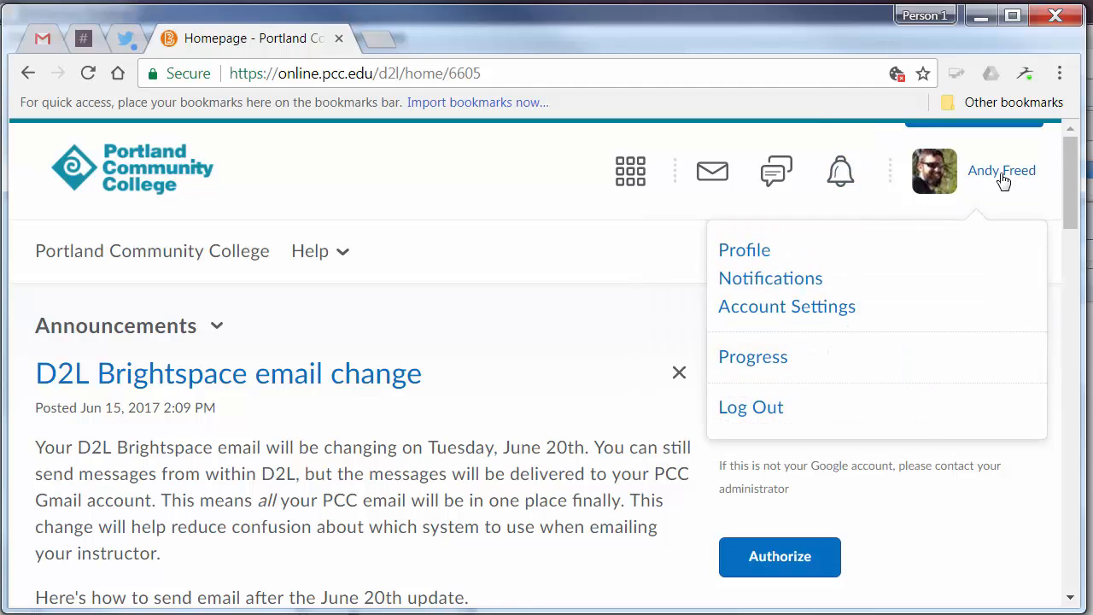
{"action": "mouse_move", "coordinate": [744, 250]}
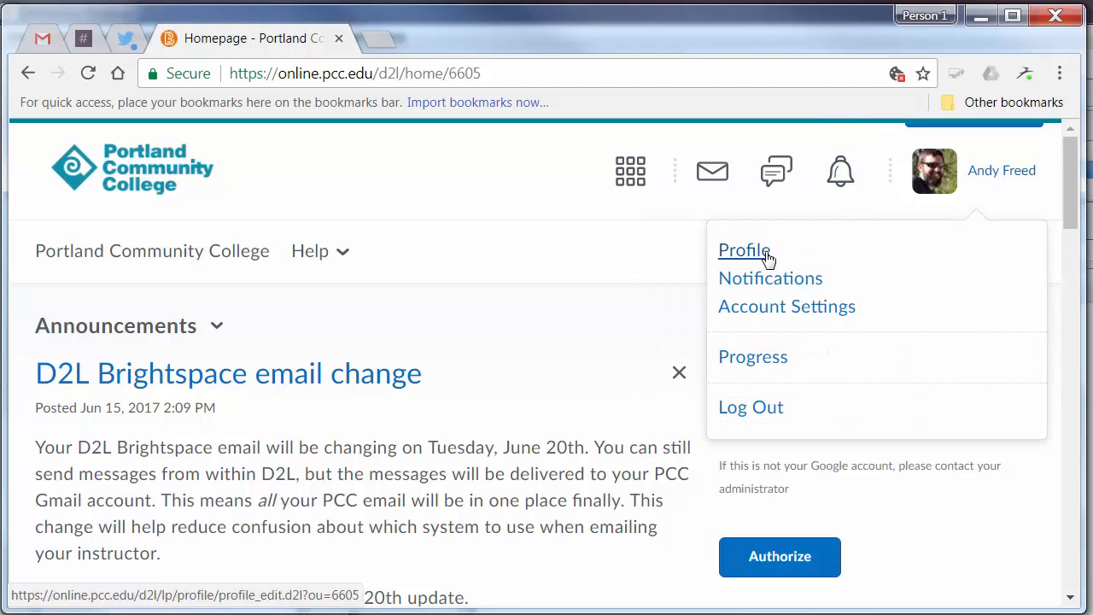
{"action": "mouse_move", "coordinate": [771, 277]}
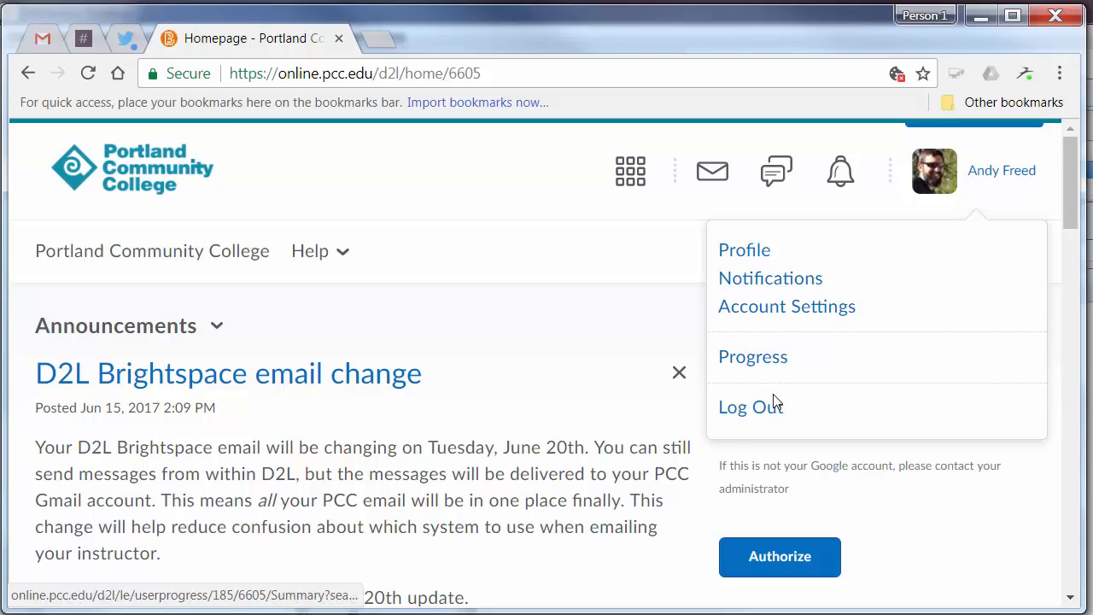
{"action": "left_click", "coordinate": [610, 272]}
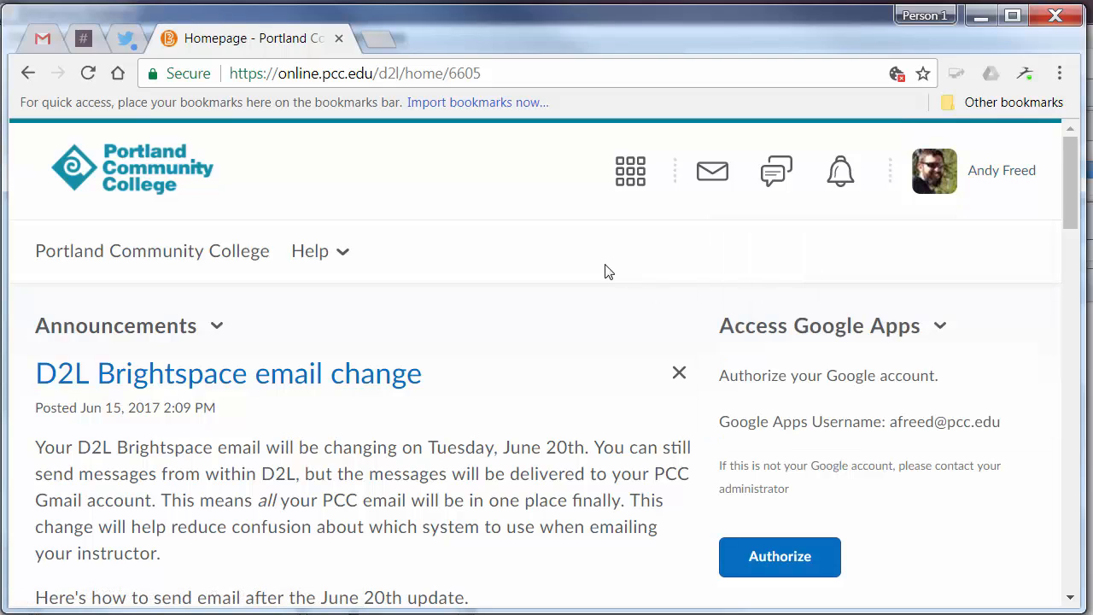
{"action": "mouse_move", "coordinate": [491, 387]}
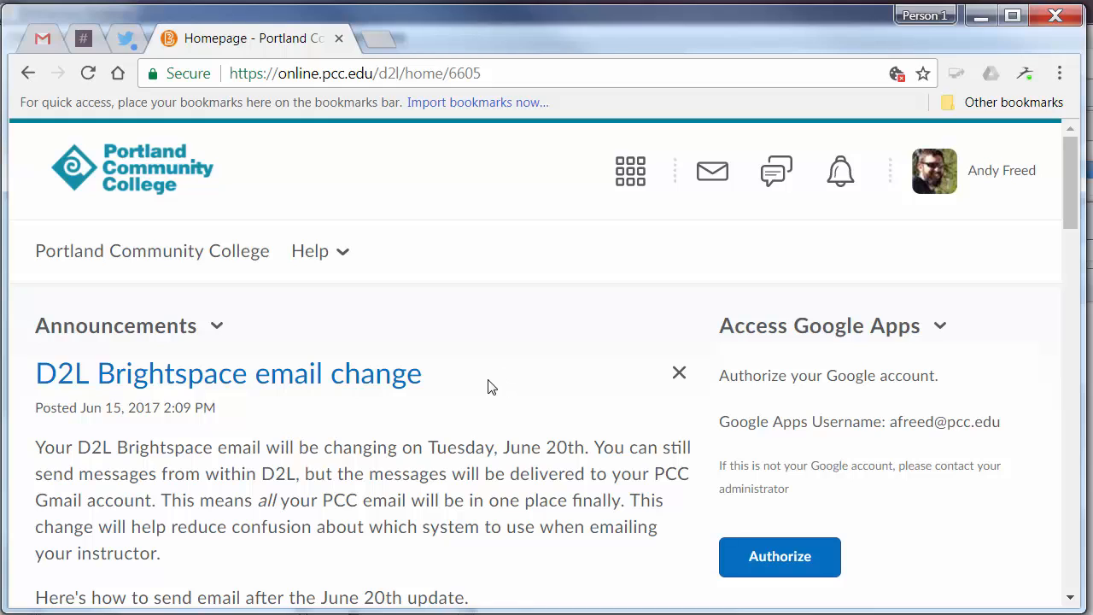
{"action": "mouse_move", "coordinate": [491, 403]}
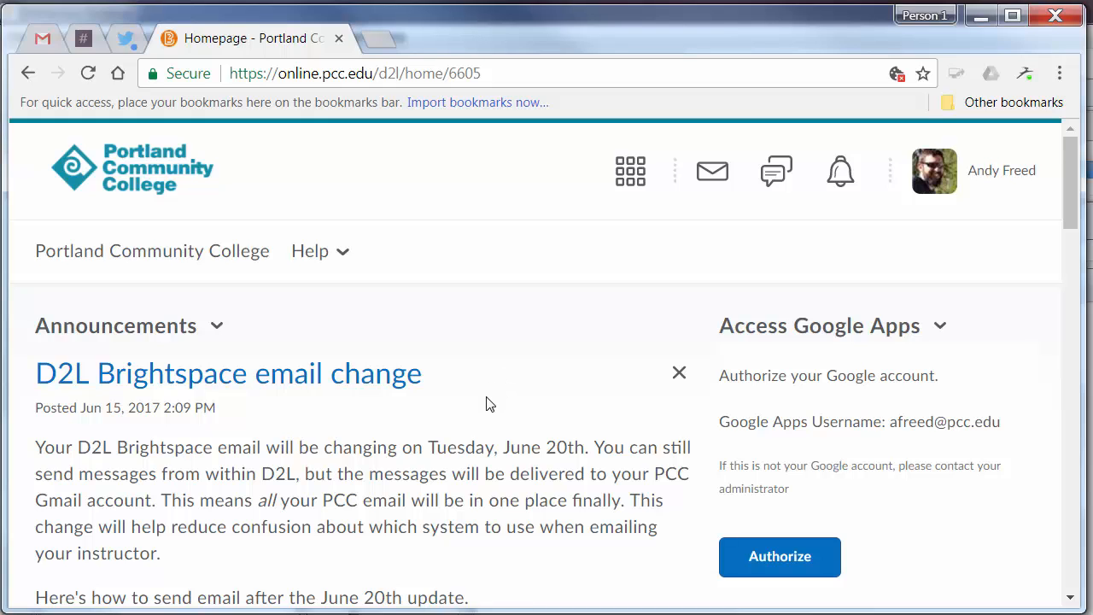
Step: Dismiss the 'D2L Brightspace email change' announcement, leaving the announcements area empty
{"action": "scroll", "scroll_direction": "down", "scroll_amount": 3}
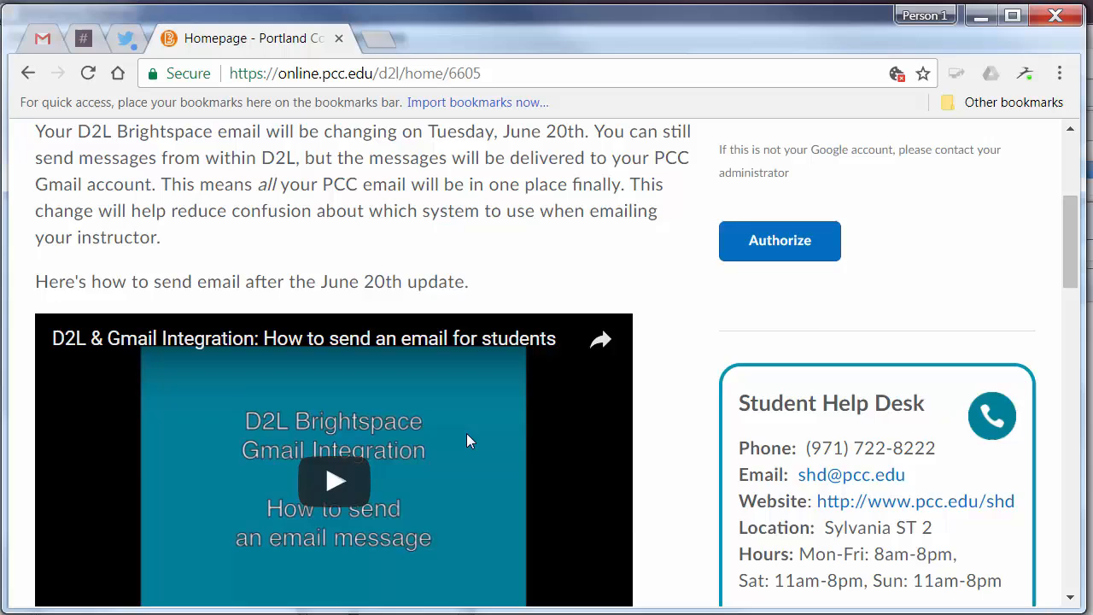
{"action": "scroll", "scroll_direction": "up", "scroll_amount": 3}
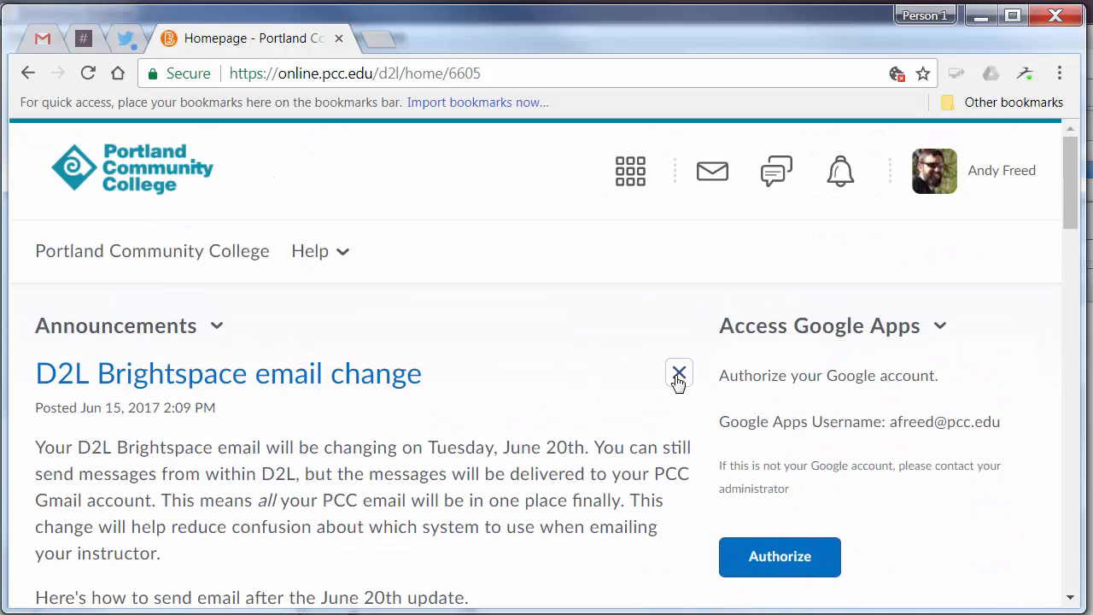
{"action": "left_click", "coordinate": [679, 373]}
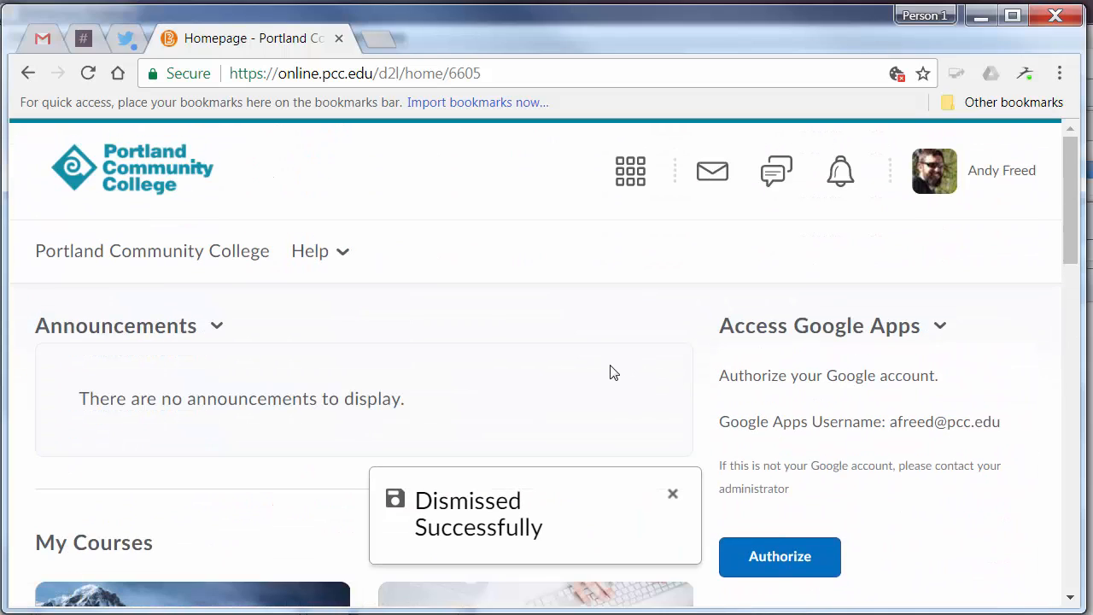
{"action": "scroll", "scroll_direction": "down", "scroll_amount": 3}
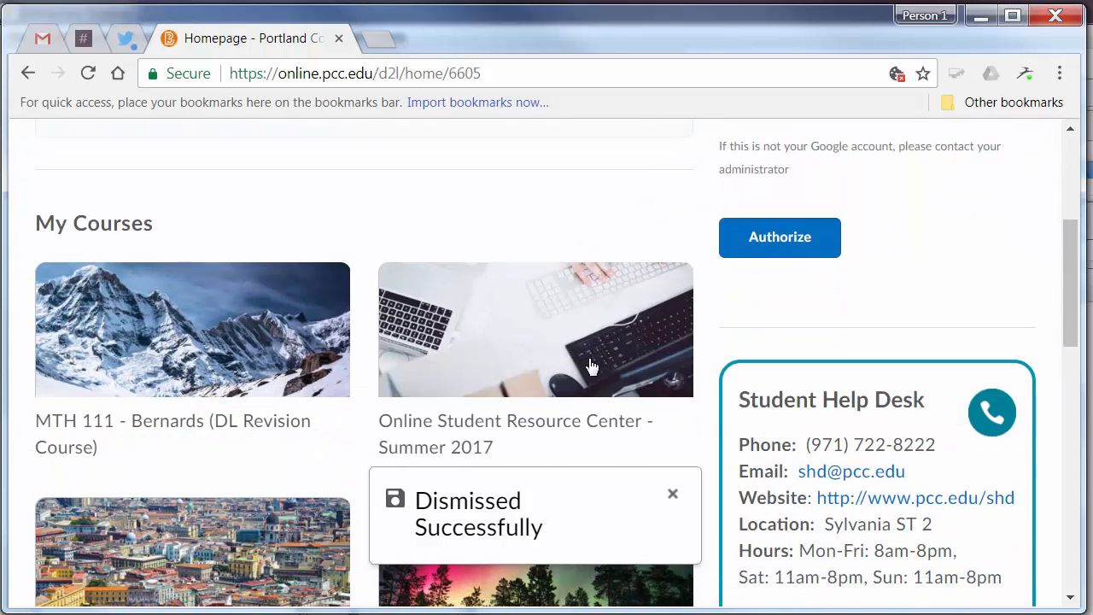
Step: Unpin the ended CEU-3522 Fundamentals - Online Teaching course from My Courses
{"action": "left_click", "coordinate": [673, 494]}
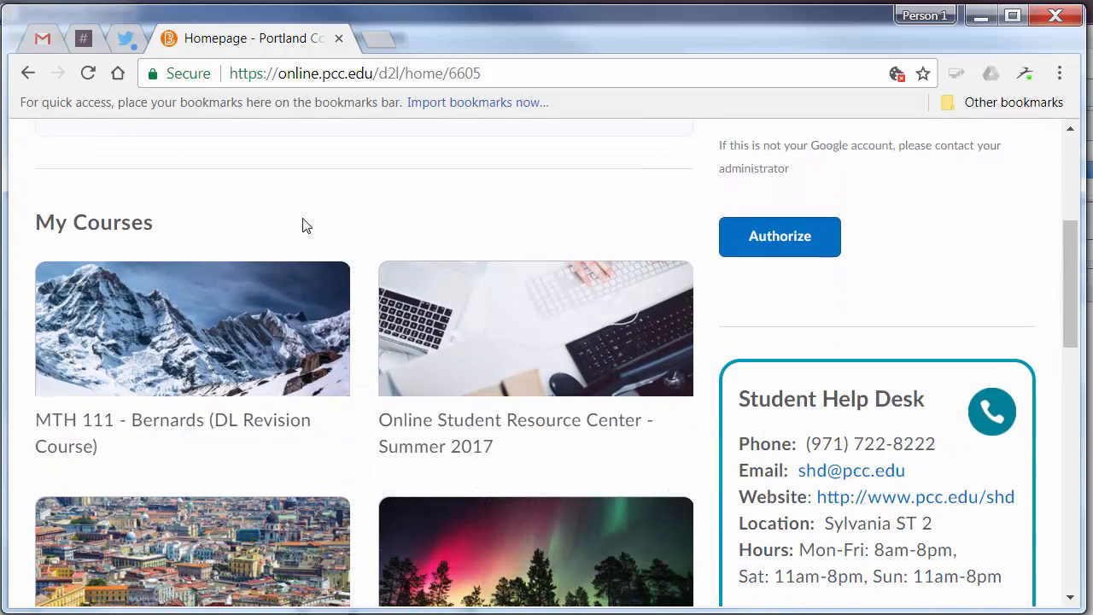
{"action": "mouse_move", "coordinate": [320, 290]}
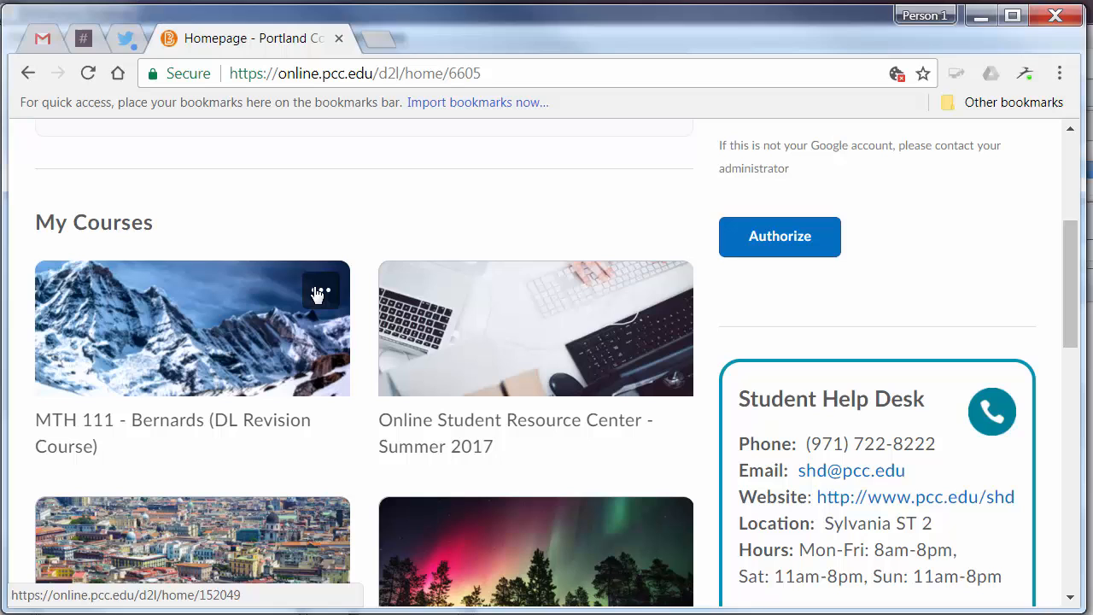
{"action": "scroll", "scroll_direction": "down", "scroll_amount": 3}
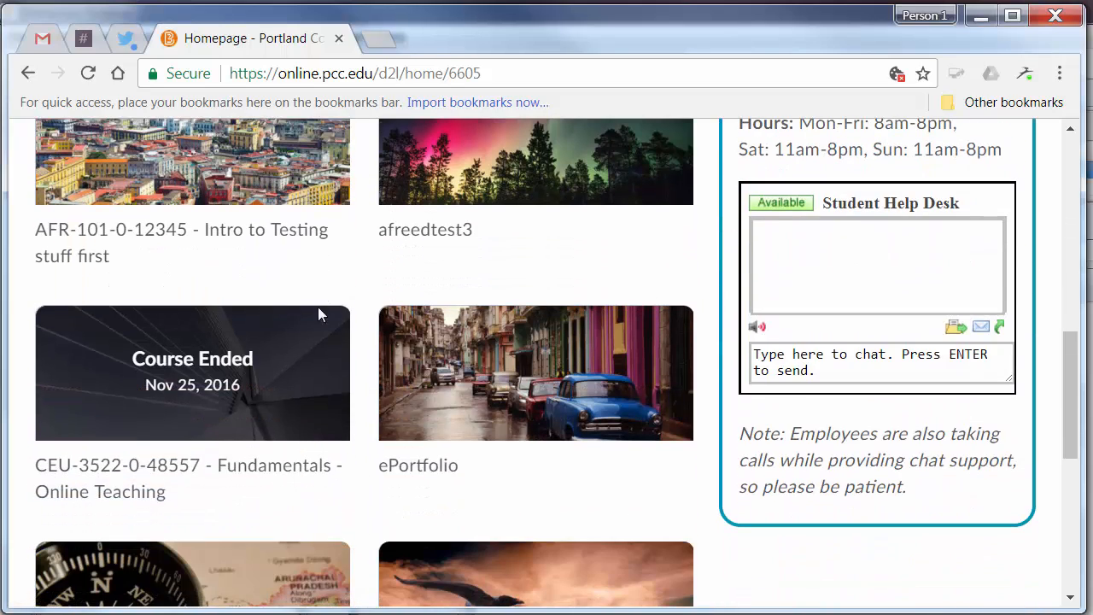
{"action": "left_click", "coordinate": [321, 334]}
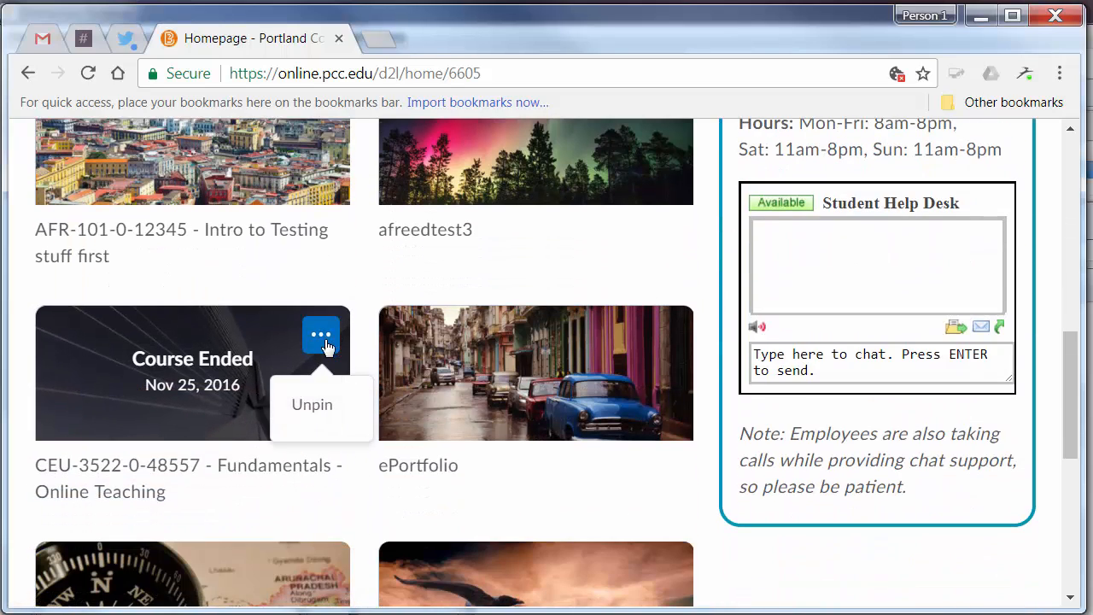
{"action": "left_click", "coordinate": [312, 404]}
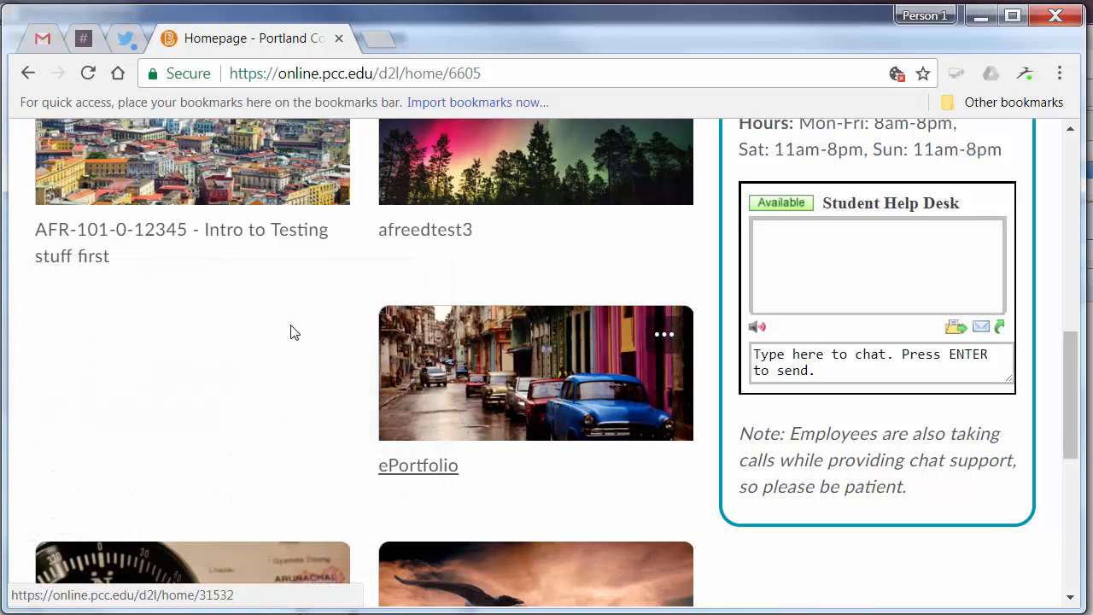
{"action": "scroll", "scroll_direction": "down", "scroll_amount": 3}
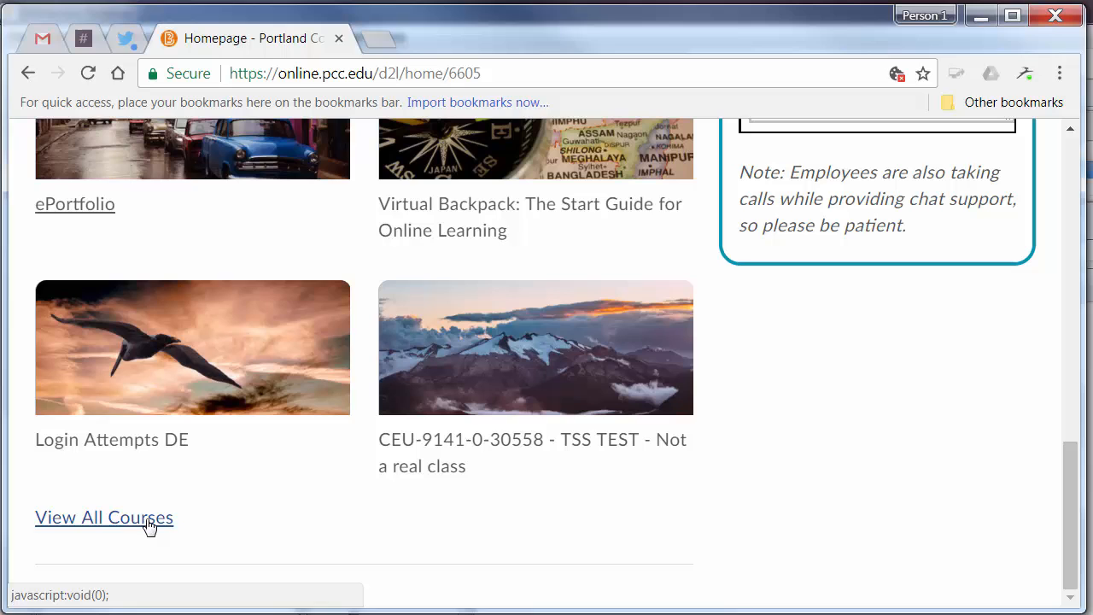
Step: Pin the canyon-image test course from View All Courses and return to the homepage
{"action": "left_click", "coordinate": [104, 516]}
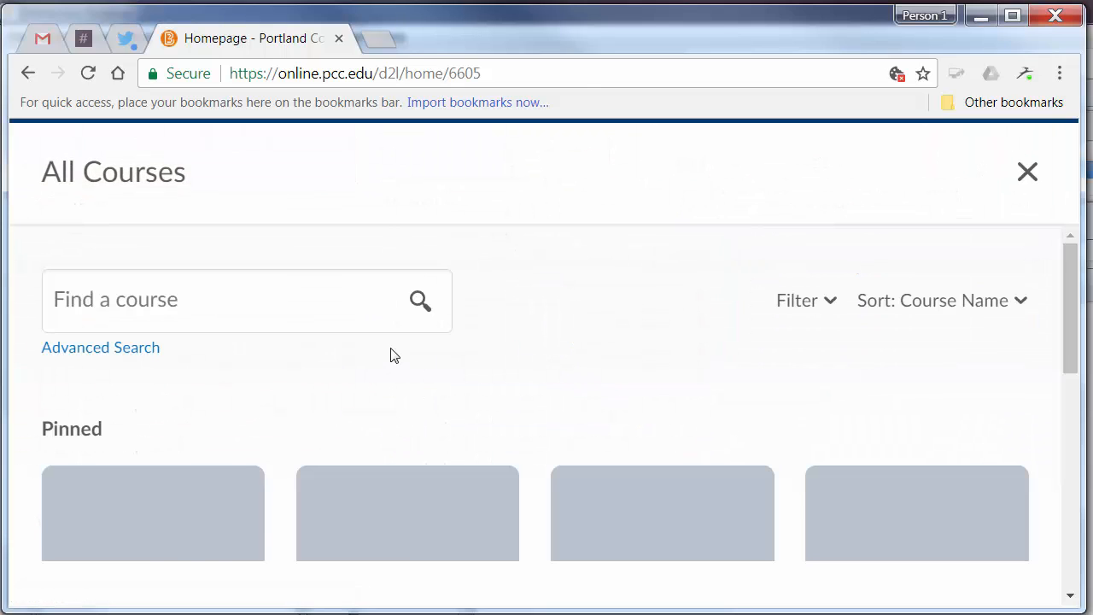
{"action": "scroll", "scroll_direction": "down", "scroll_amount": 3}
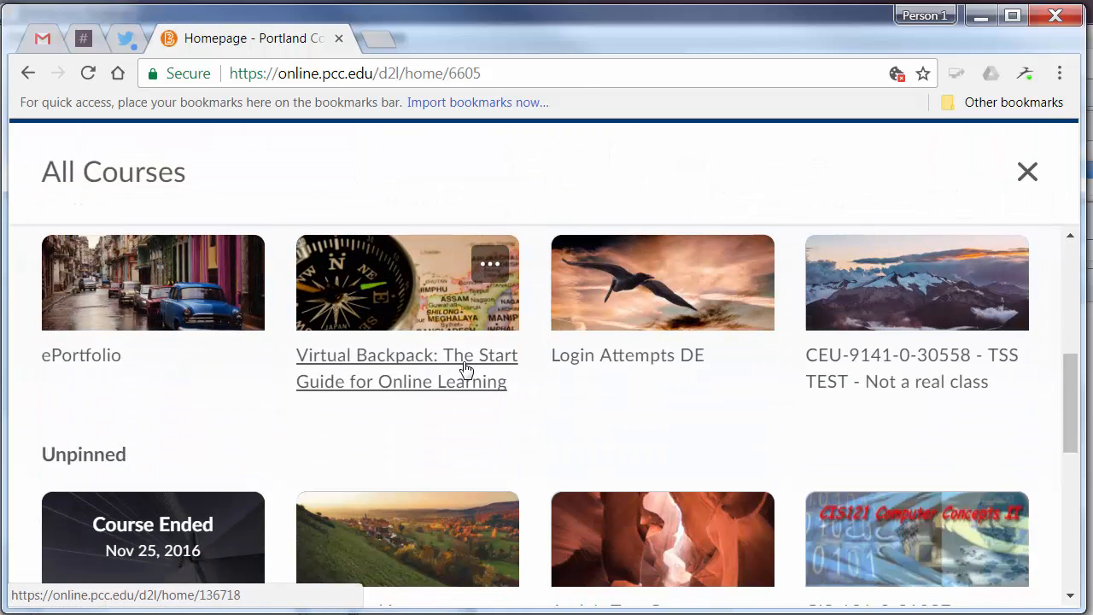
{"action": "scroll", "scroll_direction": "down", "scroll_amount": 3}
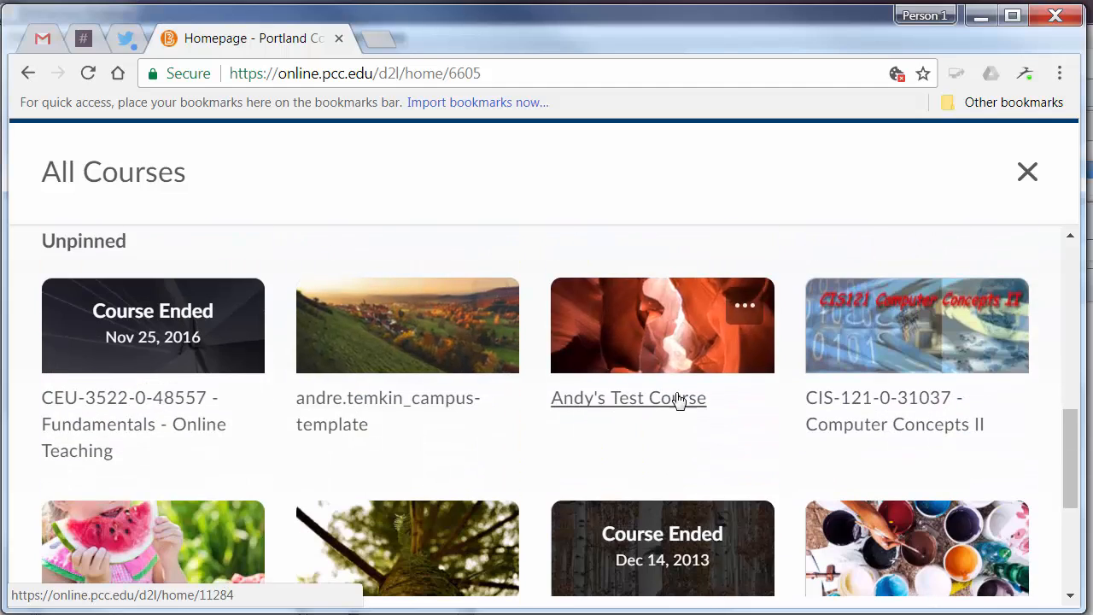
{"action": "left_click", "coordinate": [744, 306]}
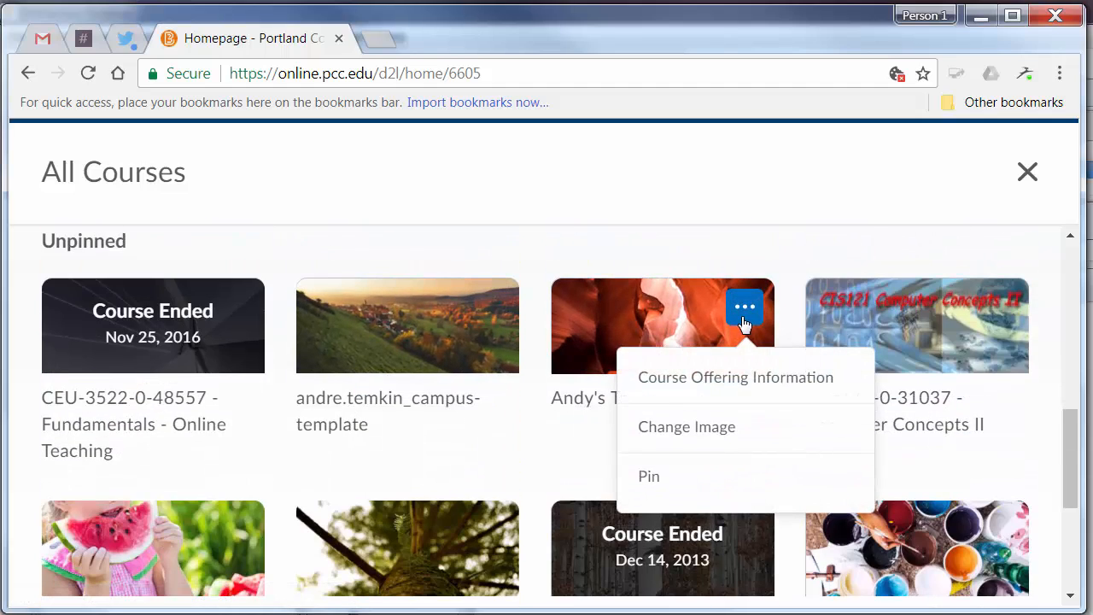
{"action": "mouse_move", "coordinate": [648, 478]}
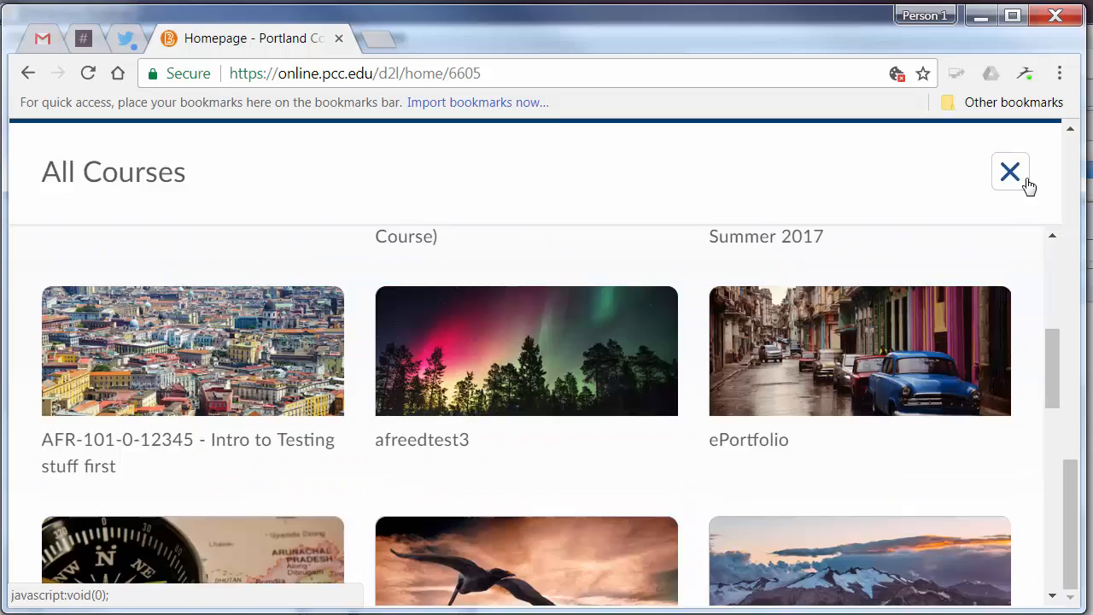
{"action": "left_click", "coordinate": [1010, 171]}
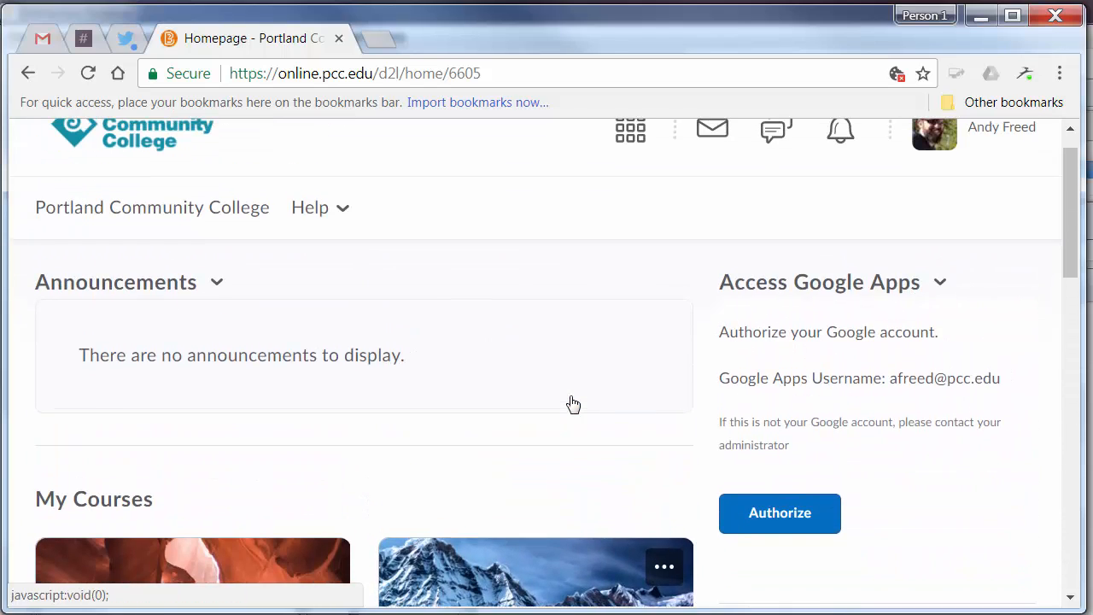
{"action": "mouse_move", "coordinate": [881, 402]}
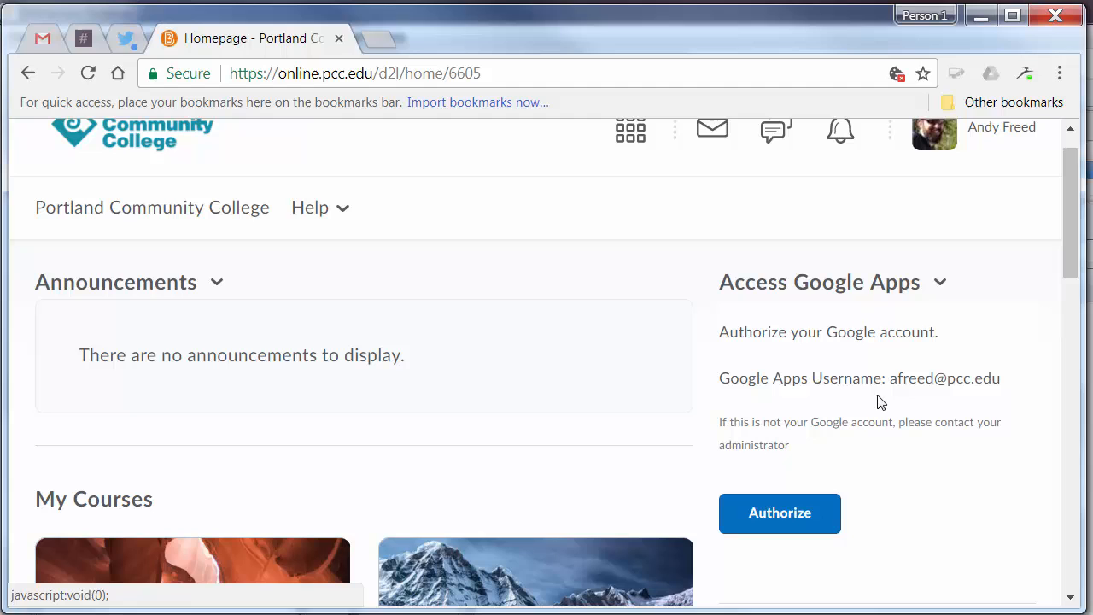
{"action": "mouse_move", "coordinate": [877, 415]}
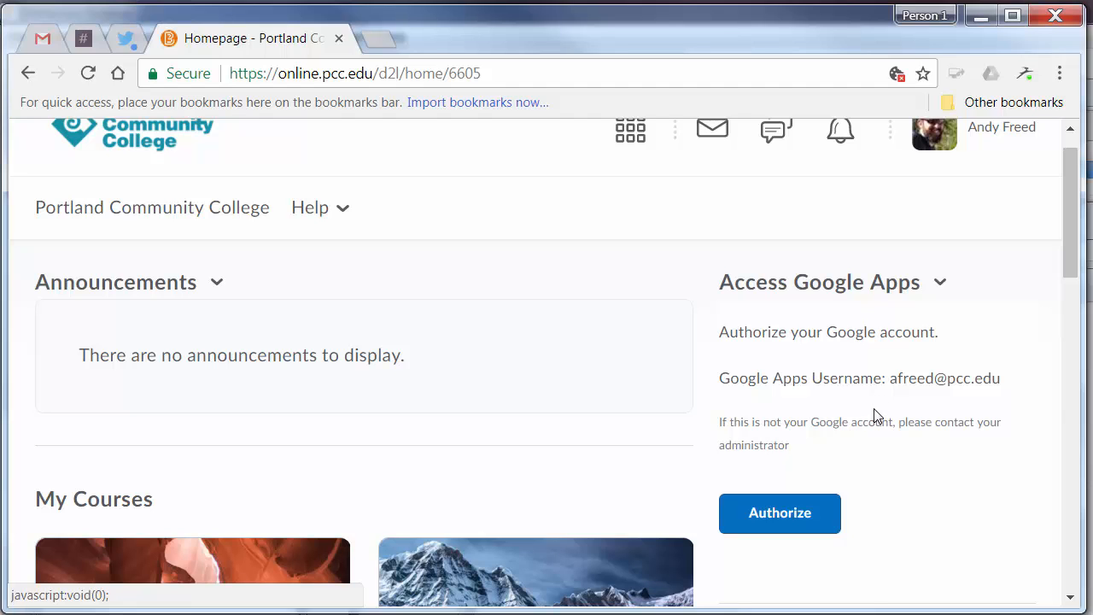
Step: Browse the course cards and Student Help Desk chat, then bring up the account options menu
{"action": "scroll", "scroll_direction": "down", "scroll_amount": 3}
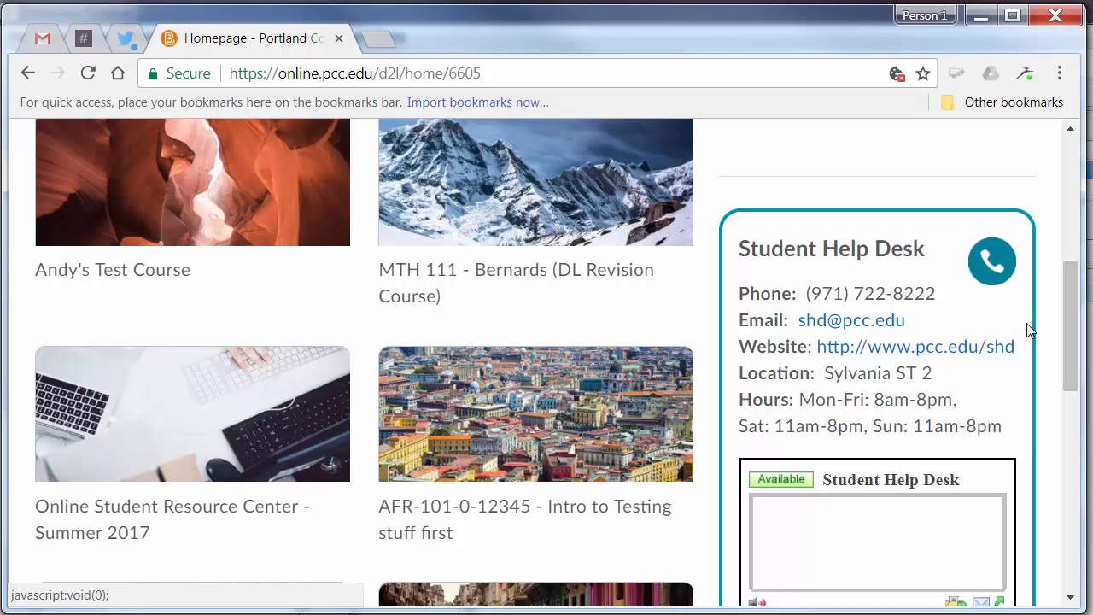
{"action": "mouse_move", "coordinate": [1024, 380]}
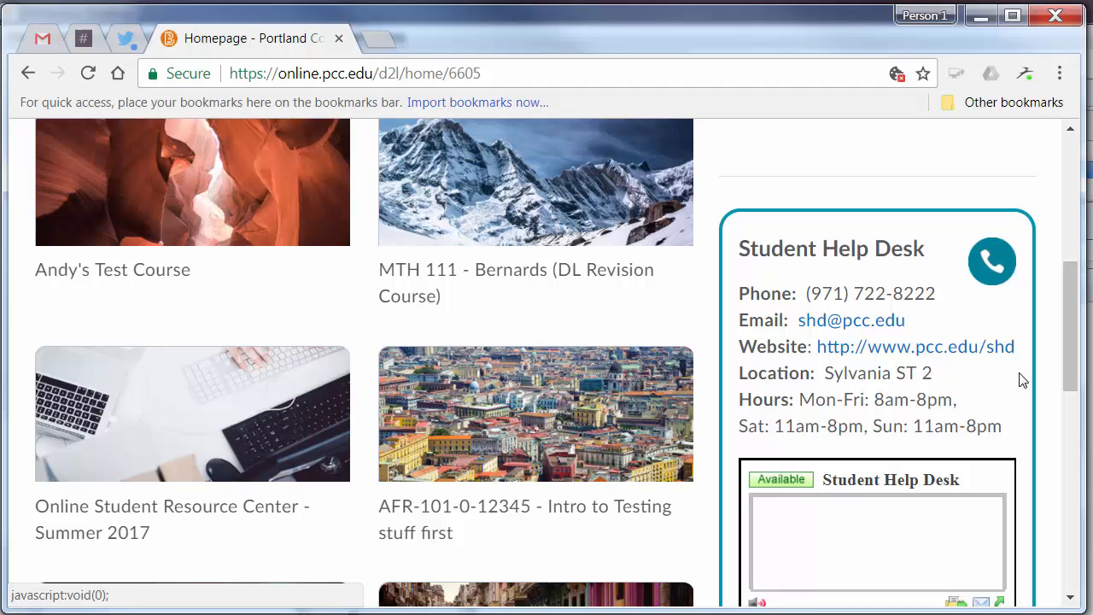
{"action": "scroll", "scroll_direction": "down", "scroll_amount": 3}
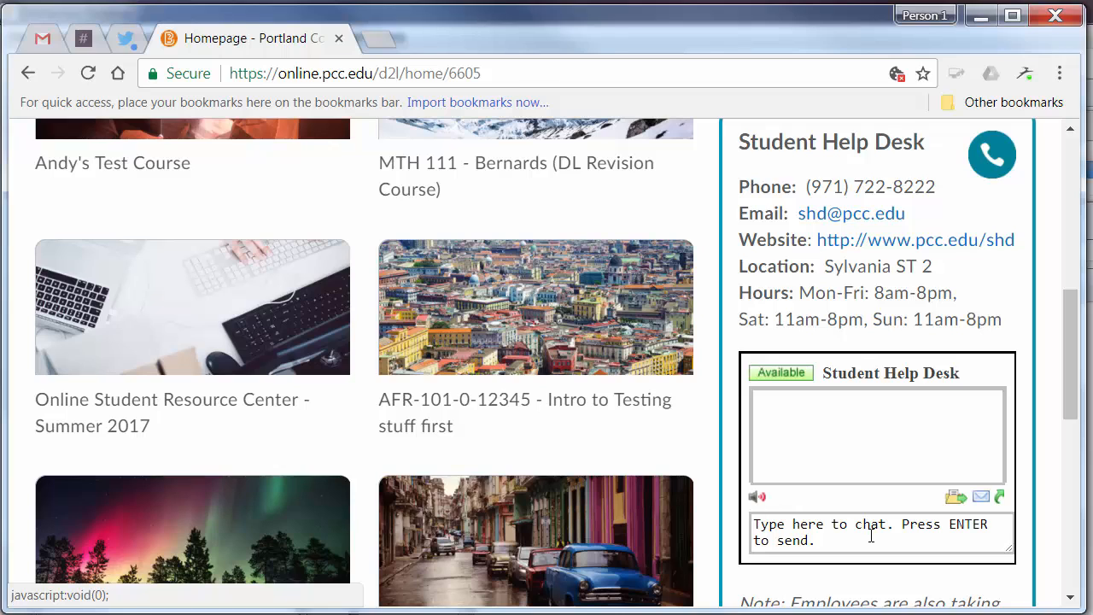
{"action": "mouse_move", "coordinate": [764, 393]}
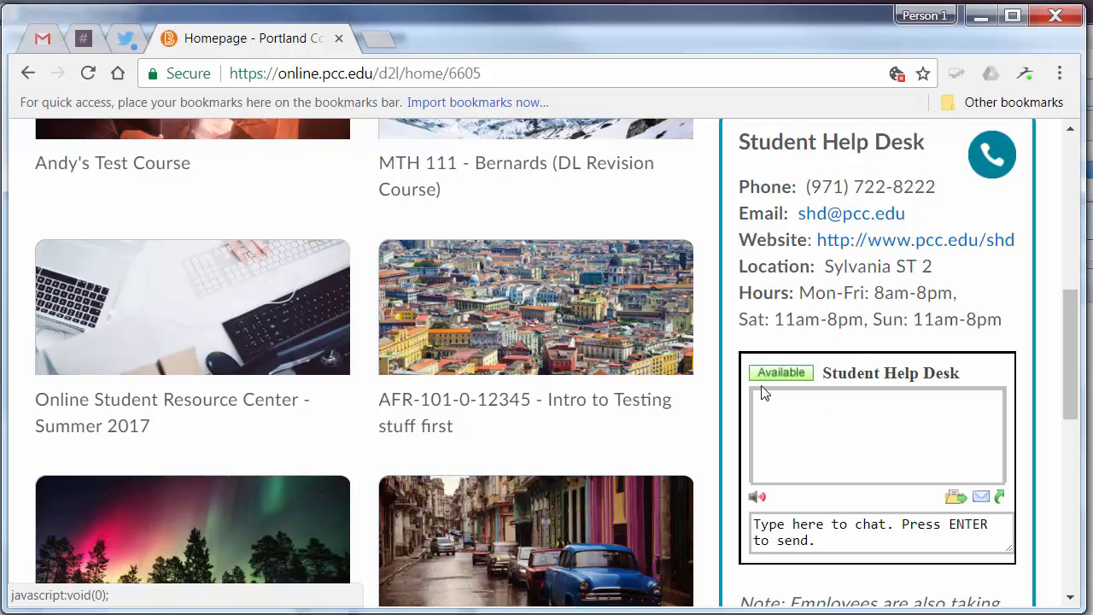
{"action": "scroll", "scroll_direction": "up", "scroll_amount": 3}
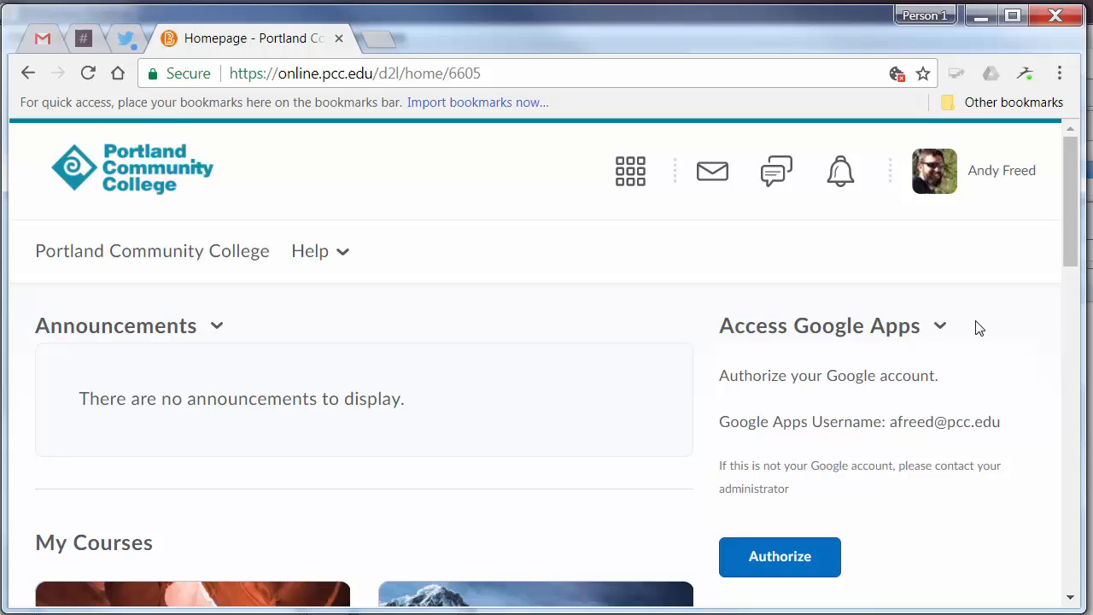
{"action": "mouse_move", "coordinate": [1000, 261]}
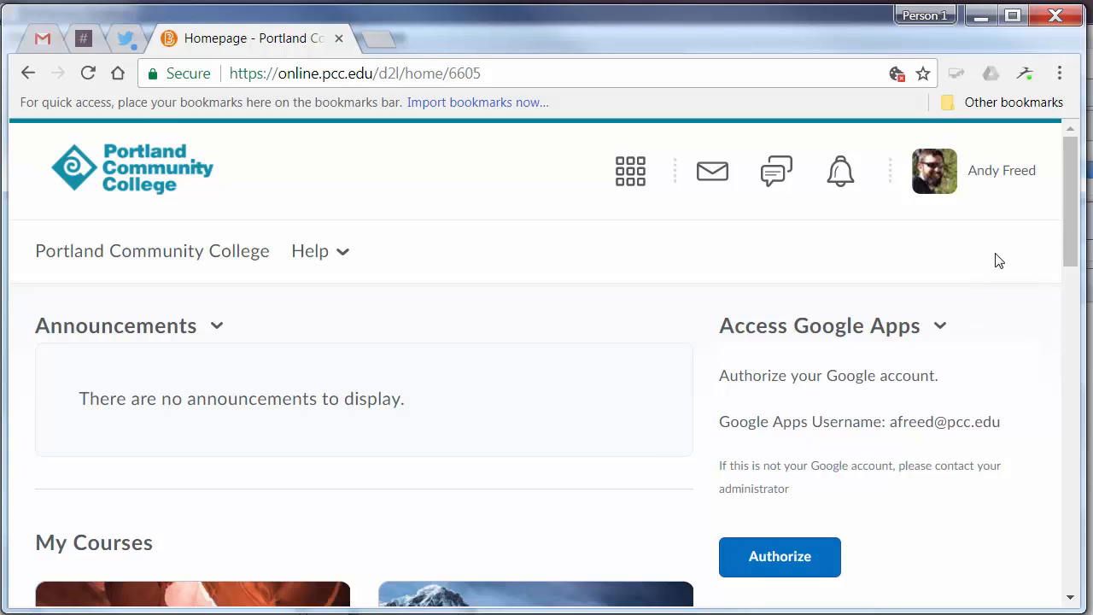
{"action": "left_click", "coordinate": [1000, 170]}
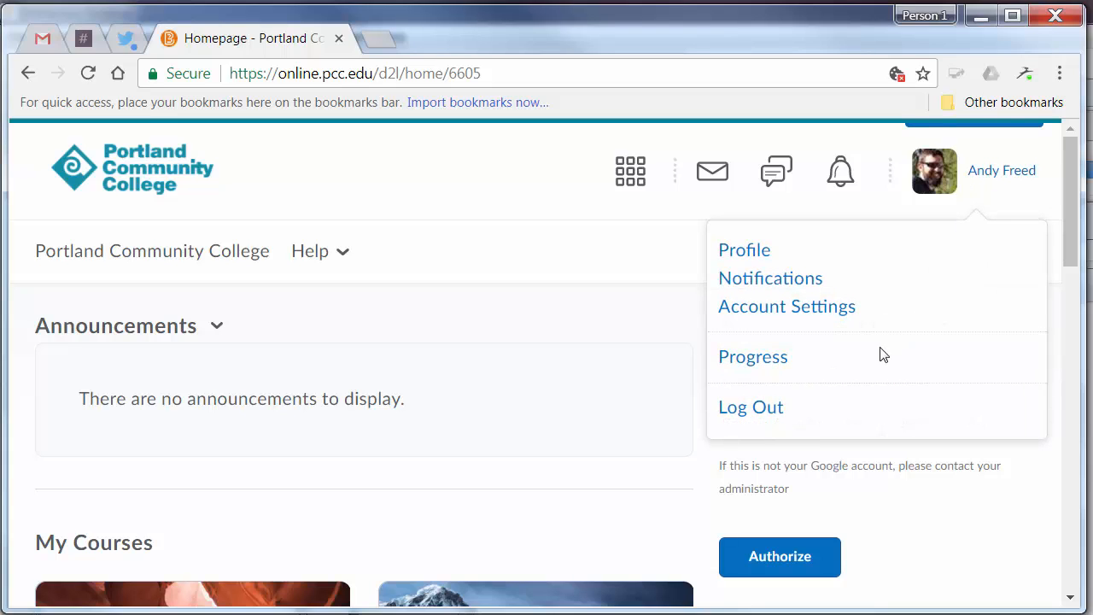